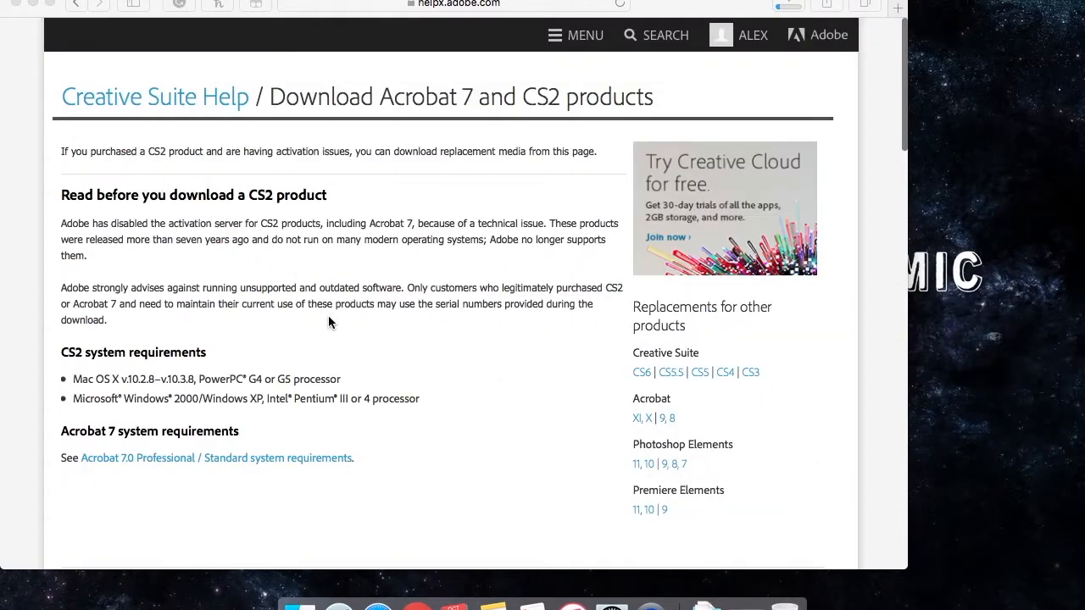
Step: Scroll the Download Acrobat 7 and CS2 page past the English table to the Photoshop CS2 installer rows
{"action": "scroll", "scroll_direction": "down", "scroll_amount": 3}
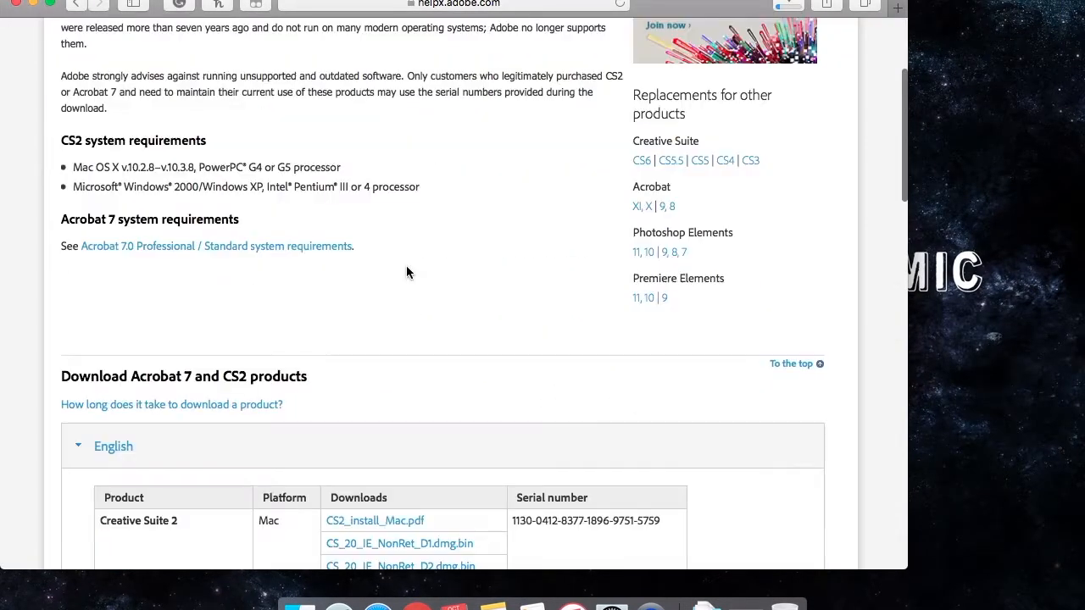
{"action": "scroll", "scroll_direction": "down", "scroll_amount": 3}
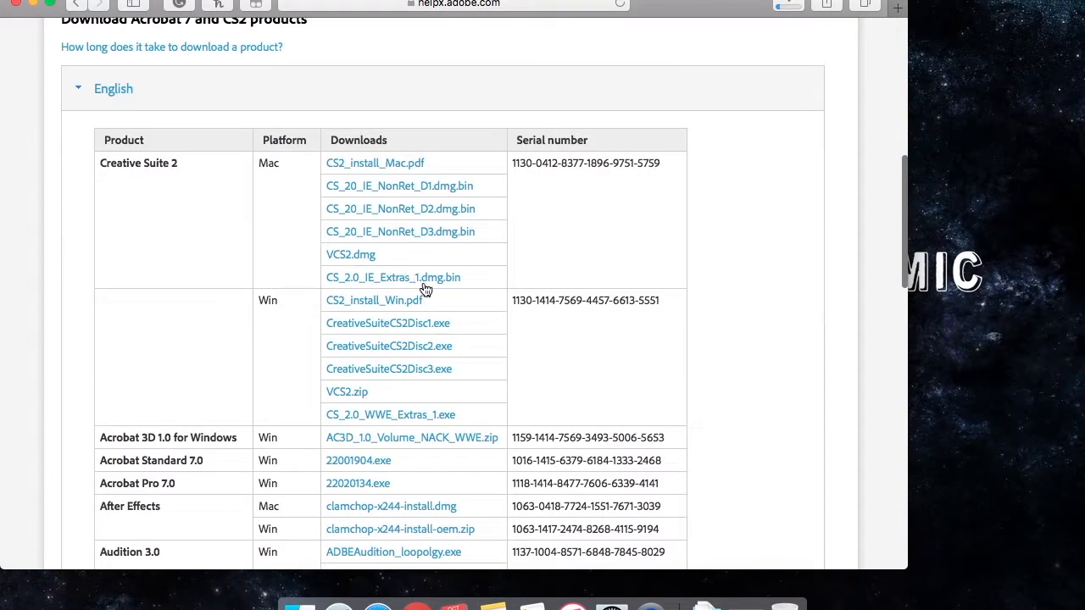
{"action": "scroll", "scroll_direction": "down", "scroll_amount": 3}
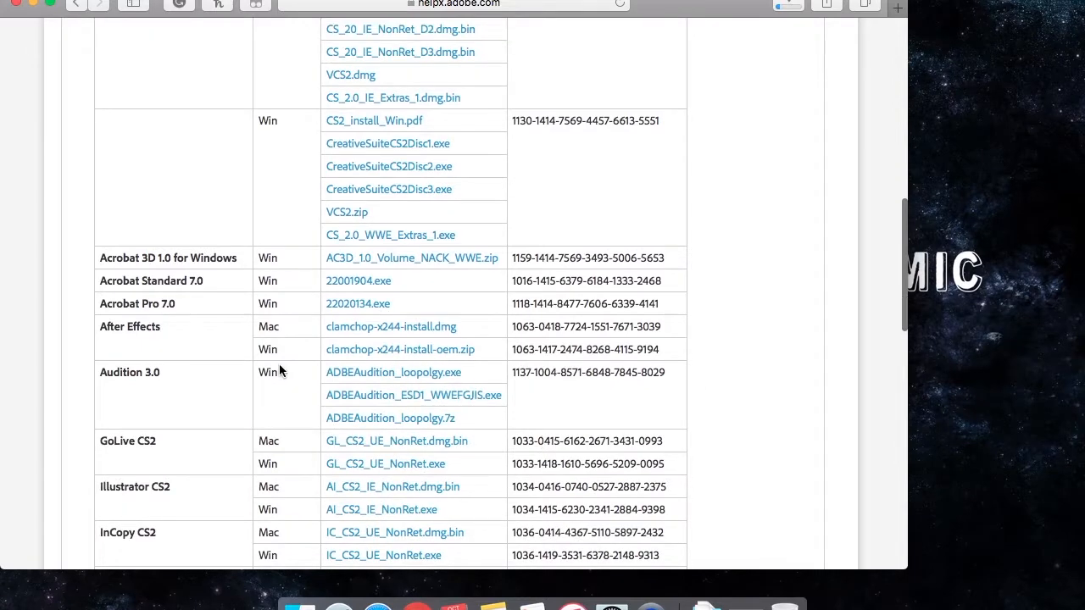
{"action": "scroll", "scroll_direction": "down", "scroll_amount": 3}
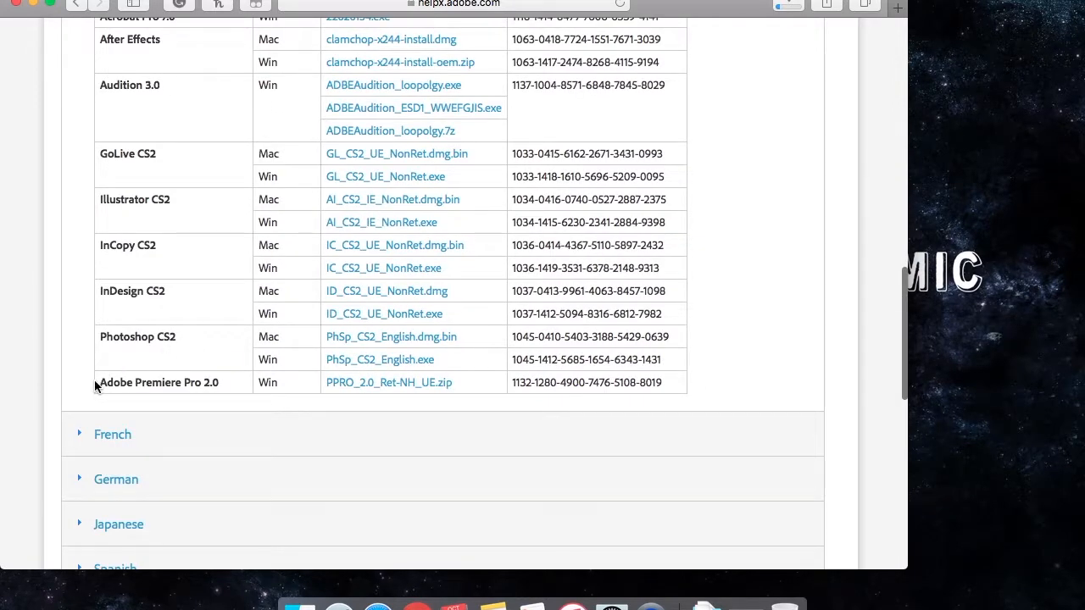
{"action": "scroll", "scroll_direction": "down", "scroll_amount": 3}
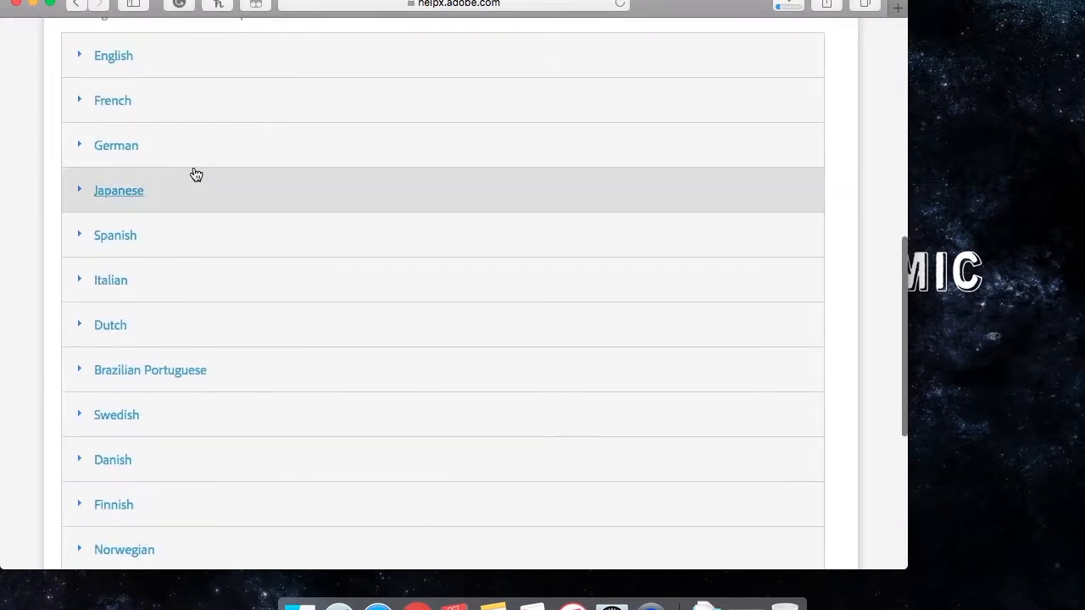
{"action": "left_click", "coordinate": [112, 54]}
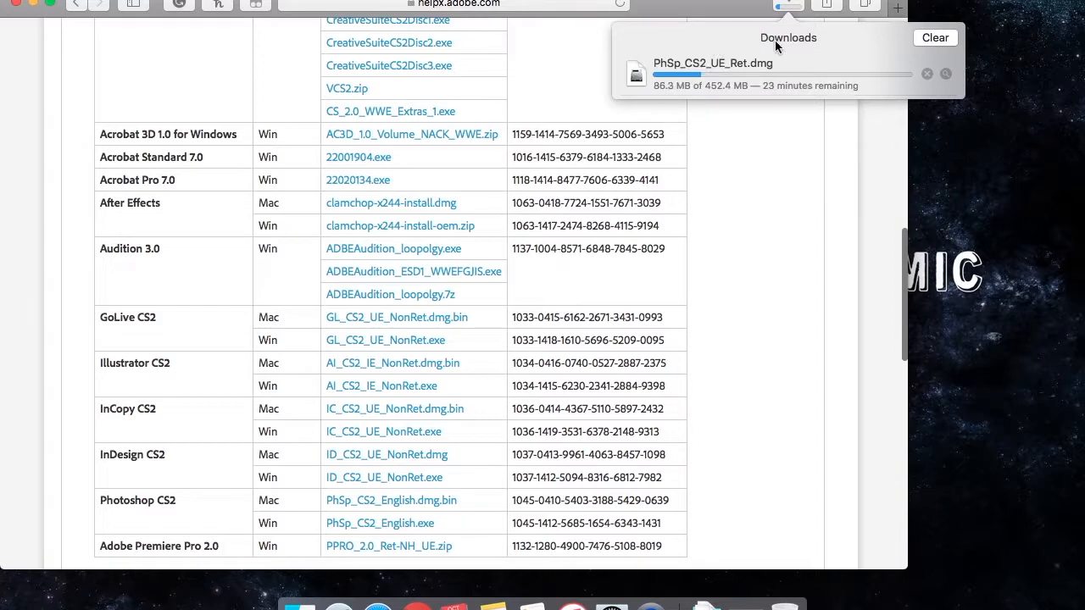
Step: Scroll the download table while the Downloads popover shows PhSp_CS2_UE_Ret.dmg progressing
{"action": "scroll", "scroll_direction": "down", "scroll_amount": 3}
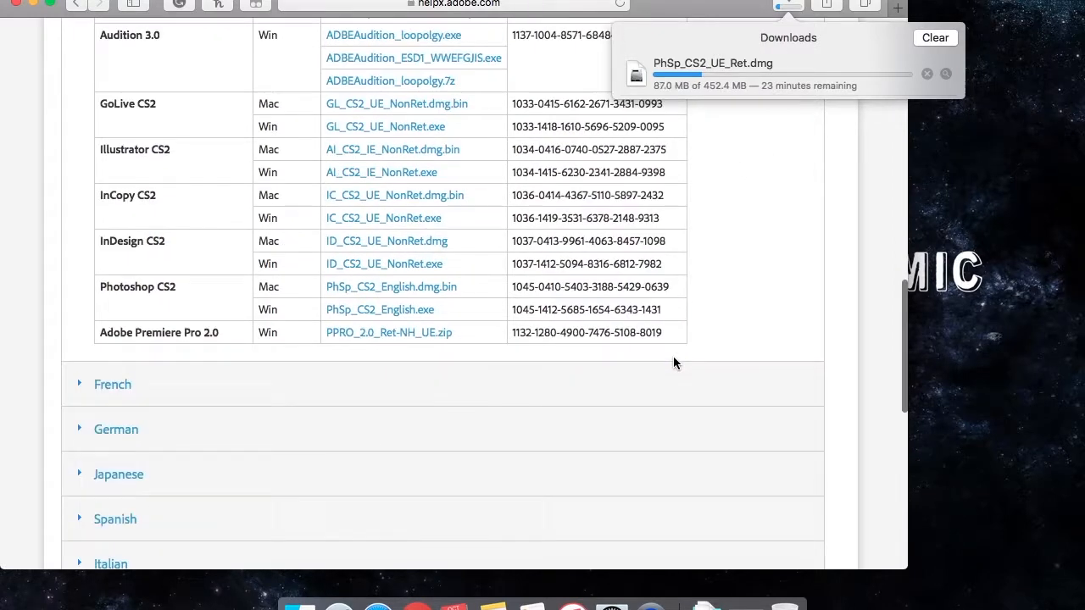
{"action": "scroll", "scroll_direction": "up", "scroll_amount": 3}
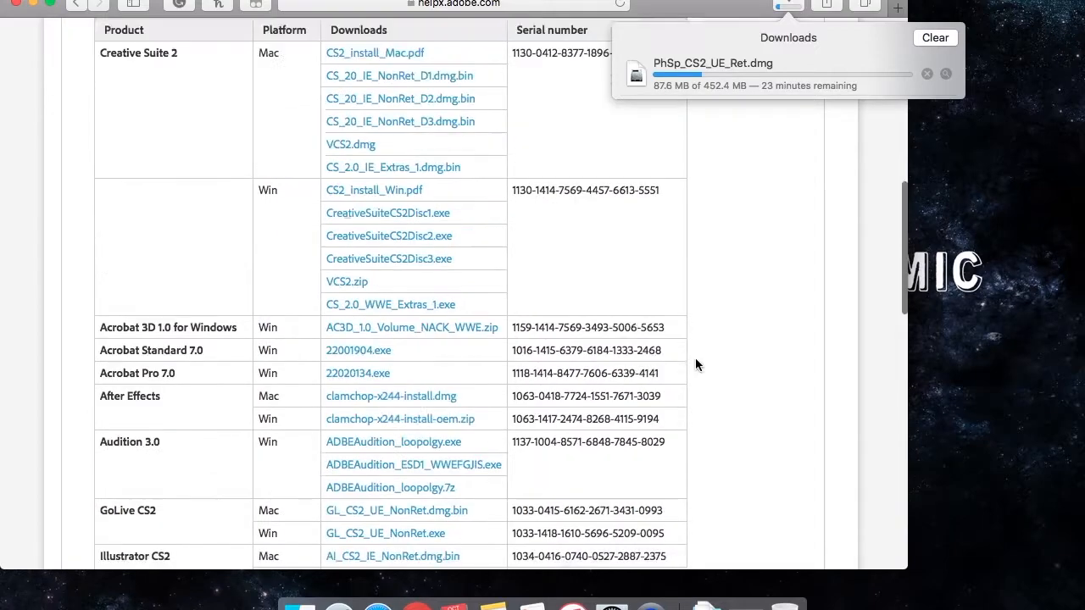